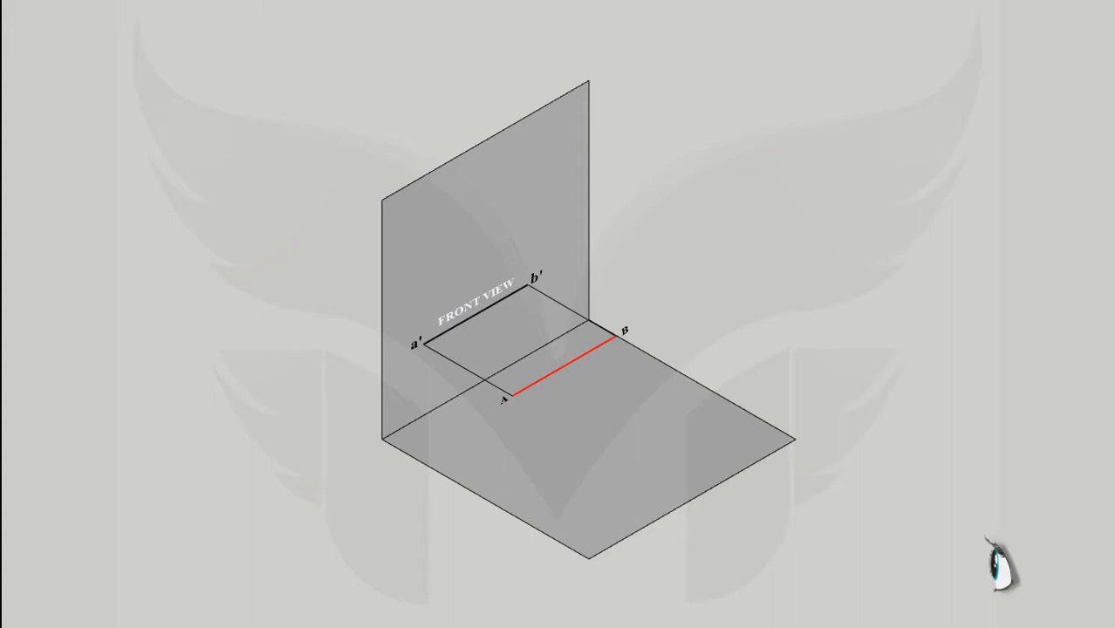
mouse_move(524, 42)
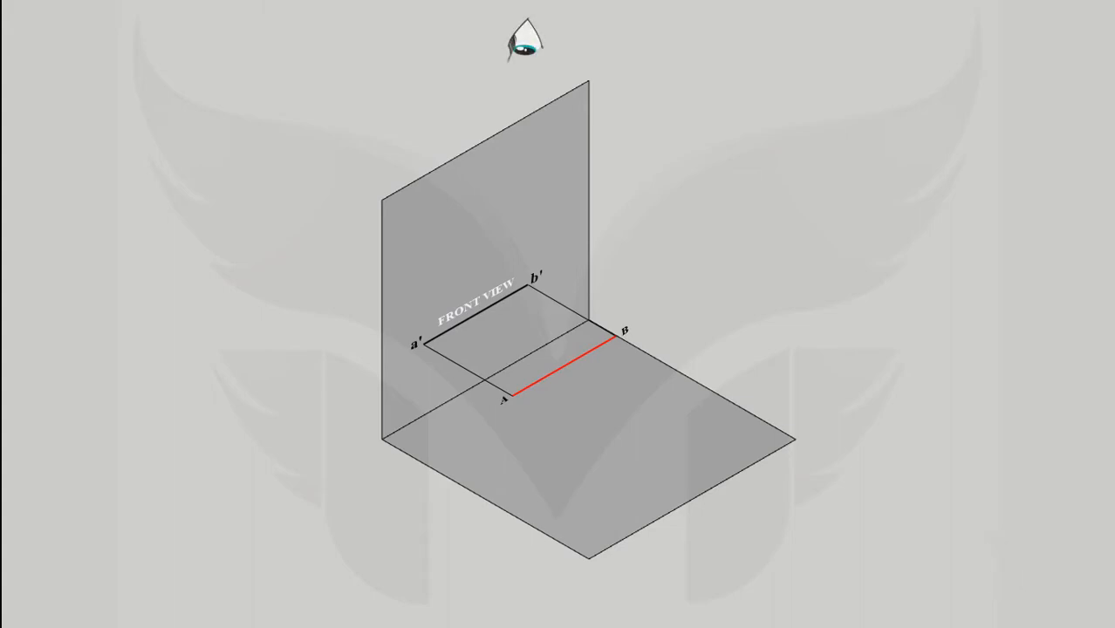